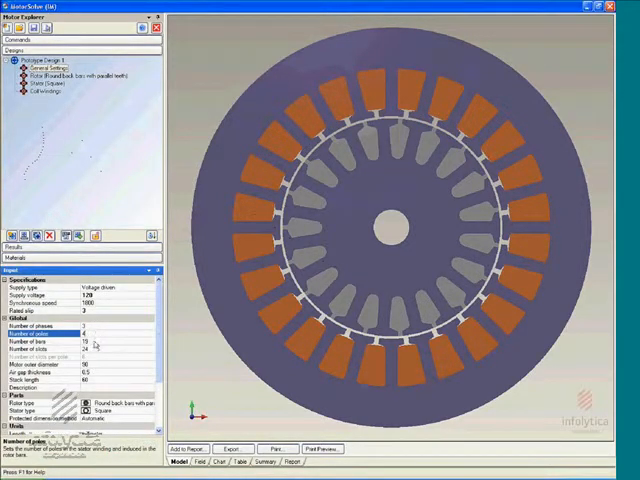
# Set the global dimensions to 17 rotor bars, 150 mm outer diameter and 63 mm stack length.
pyautogui.click(45, 345)
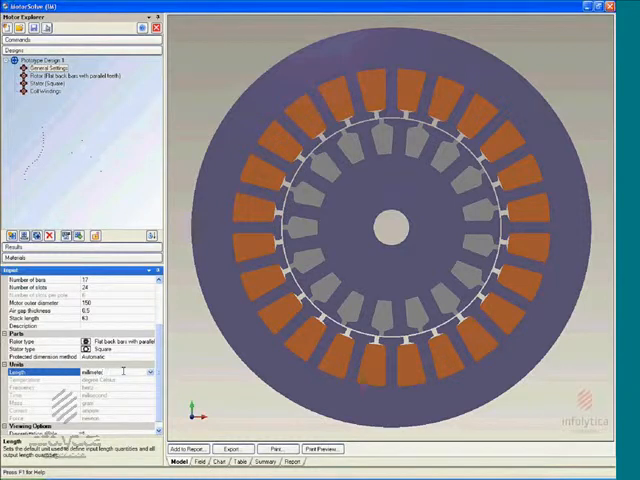
# Open the Length unit dropdown to show meter, centimeter, millimeter, micron, foot and inch.
pyautogui.click(150, 372)
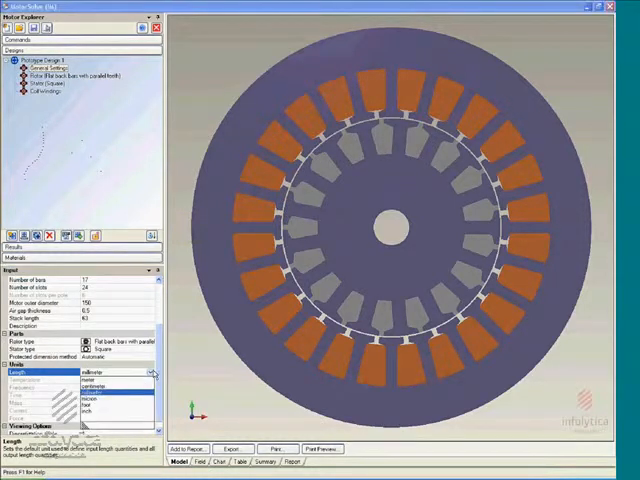